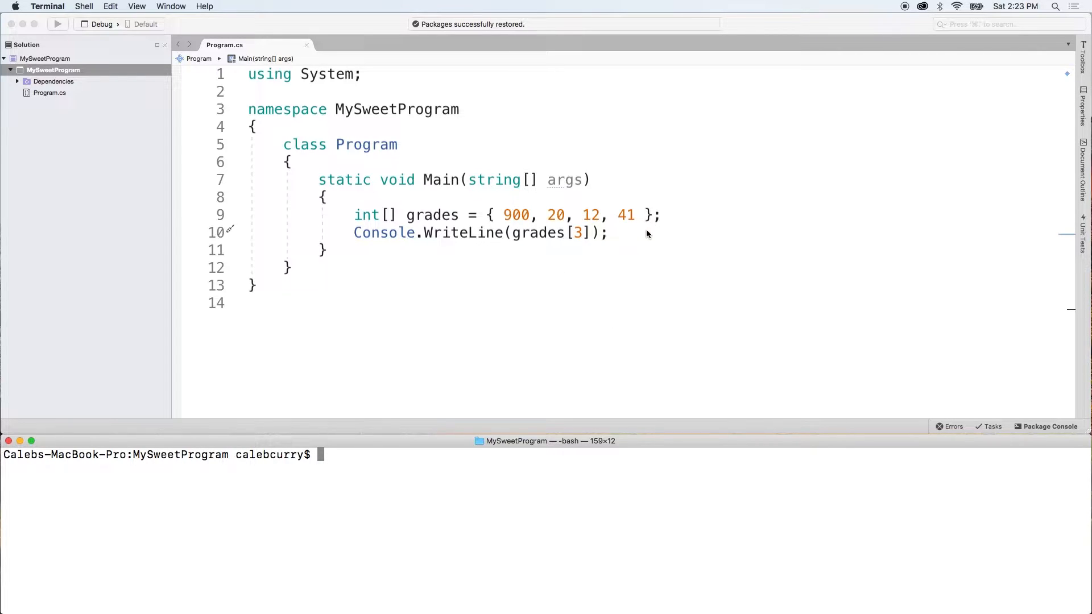
Step: Delete the Console.WriteLine(grades[3]); line, leaving only the grades array declaration in Main
left_click(619, 232)
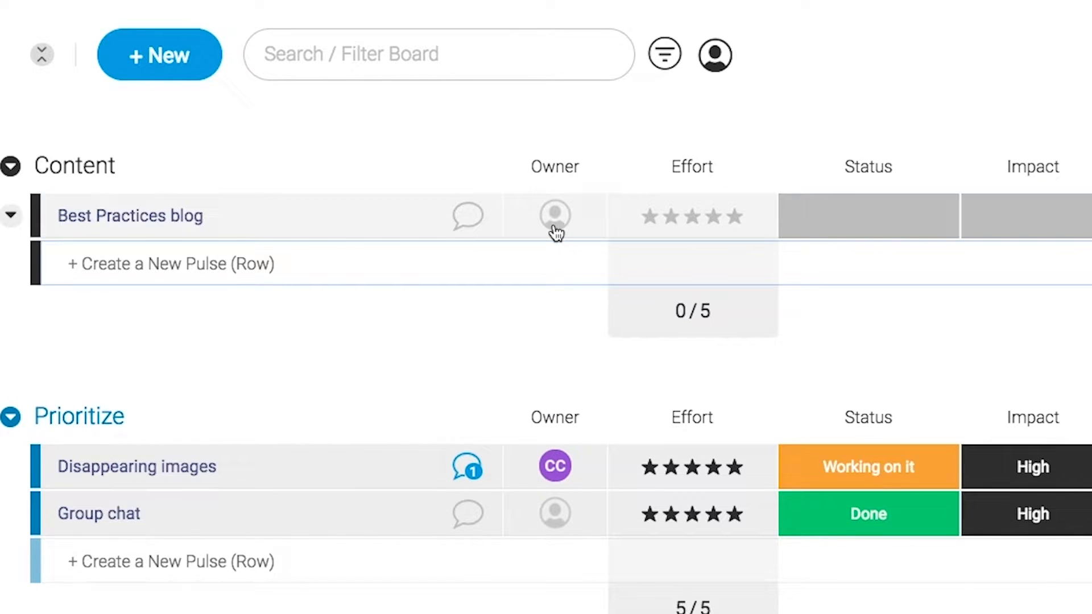
Step: Assign a person as owner of the Best Practices blog row in the Content group
left_click(555, 215)
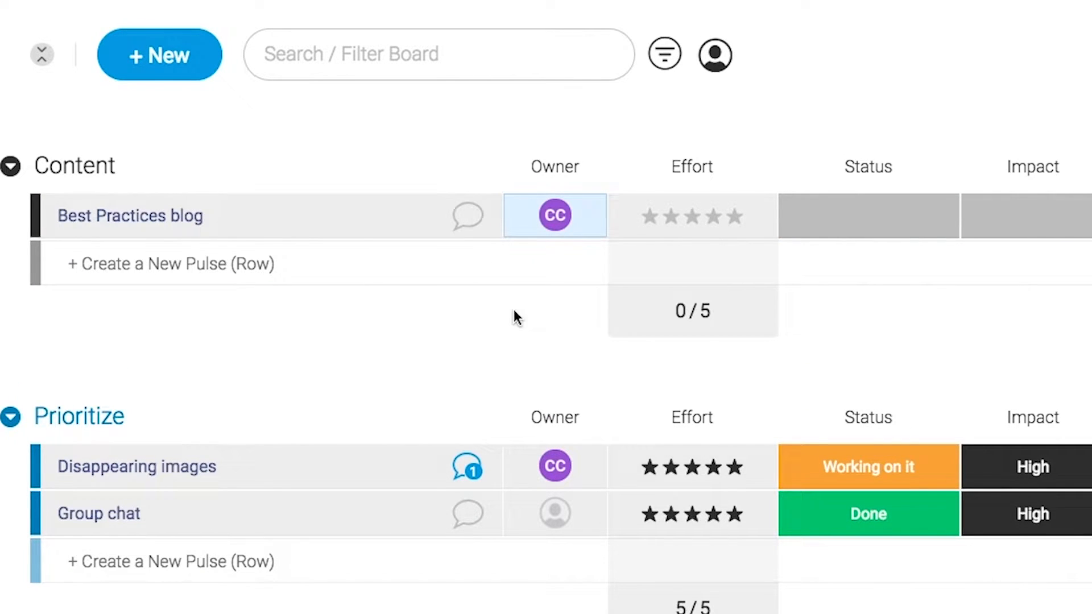
left_click(1027, 216)
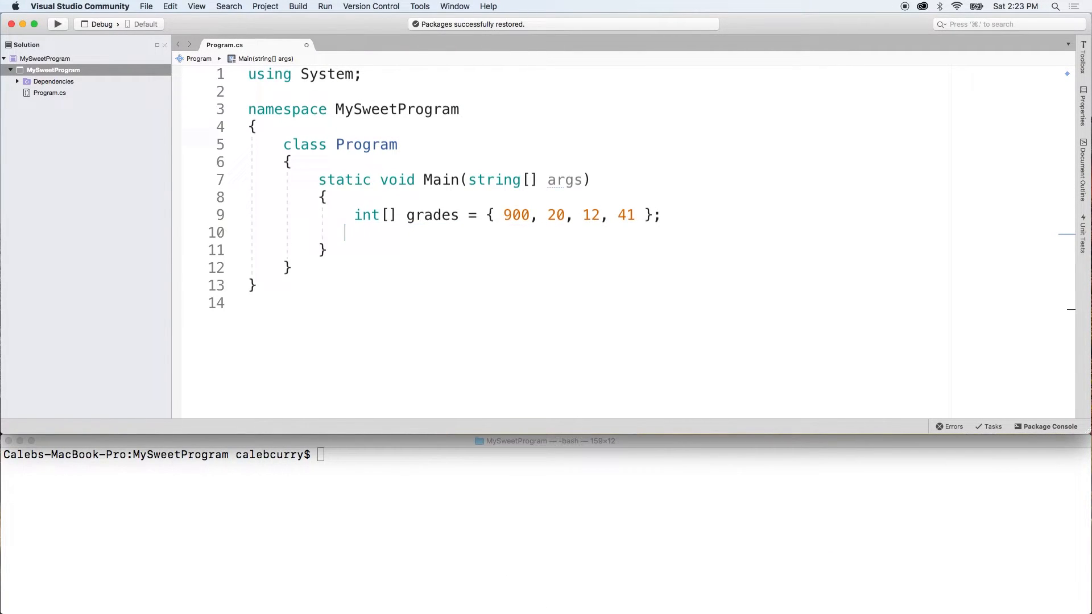
Step: Write the loop header for (int i = 0; i < grades.Length; i++) using IntelliSense completions
type("for(")
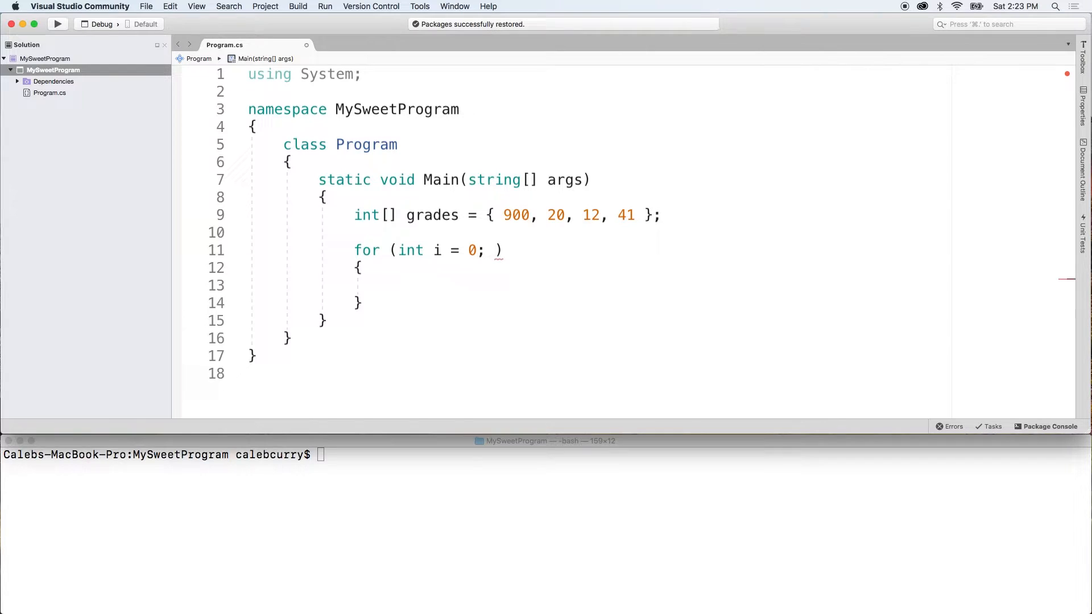
type("i <")
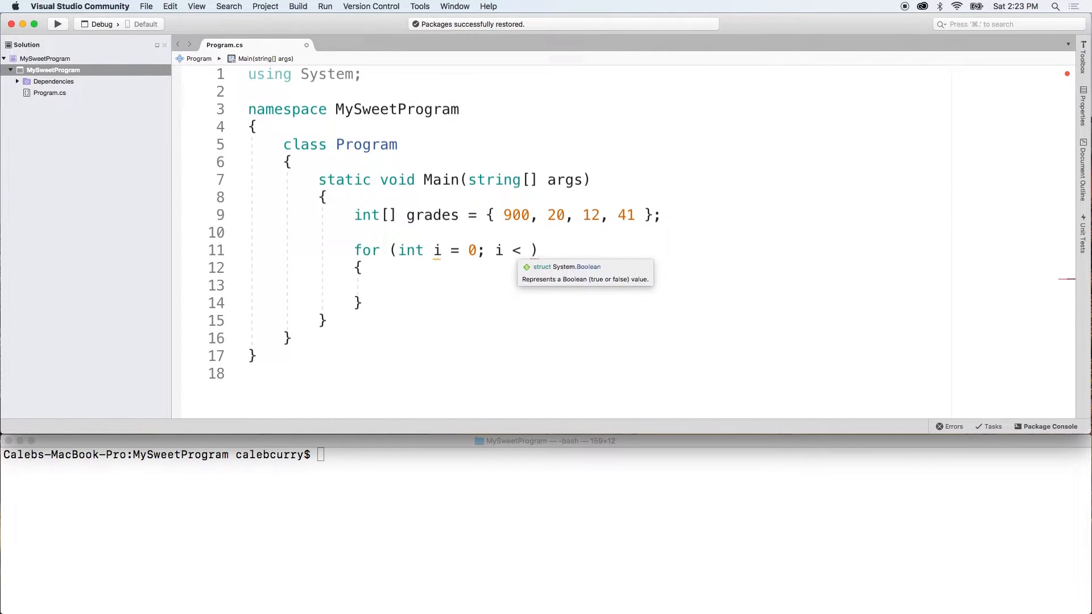
type("grades.length")
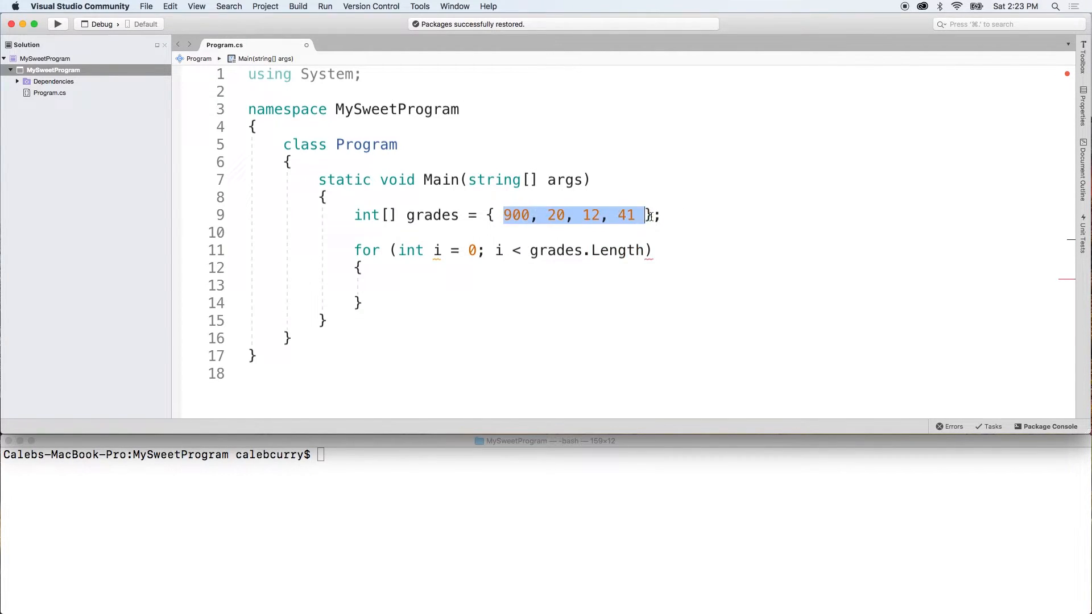
left_click(497, 251)
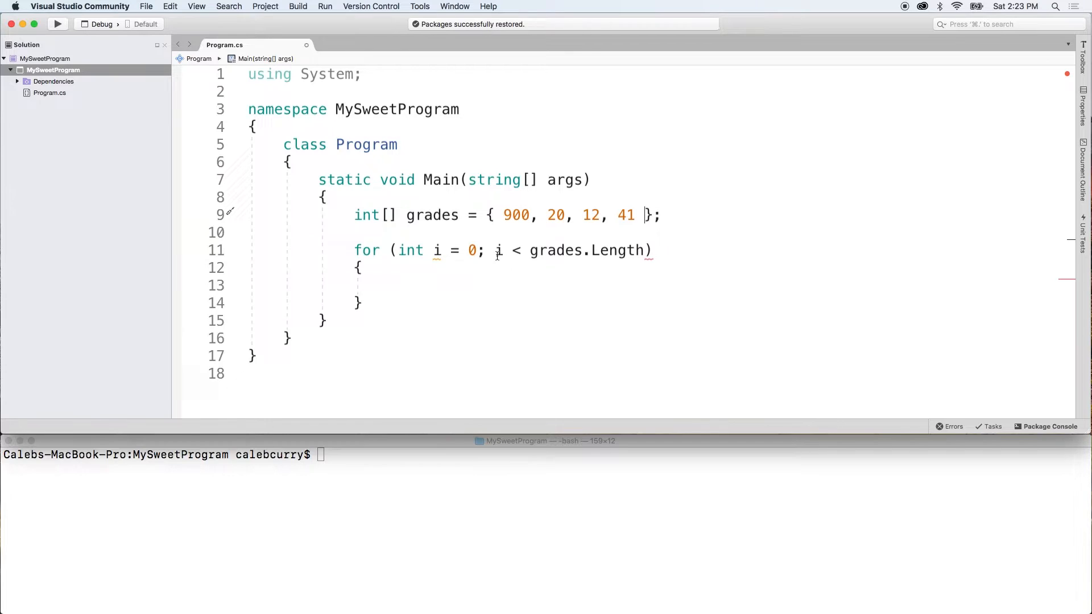
mouse_move(653, 241)
type("; i ")
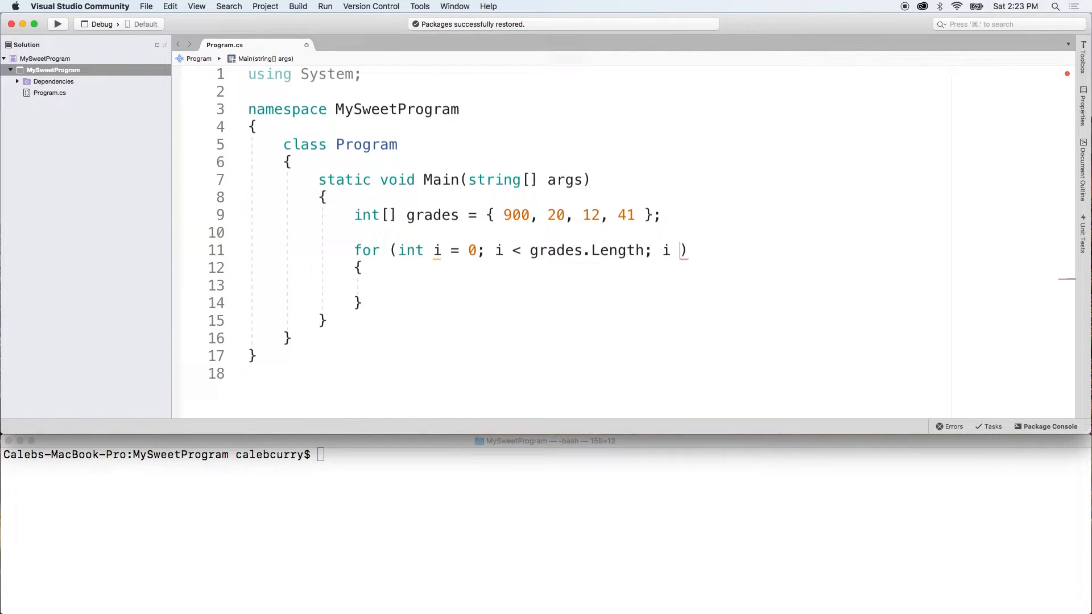
type("++")
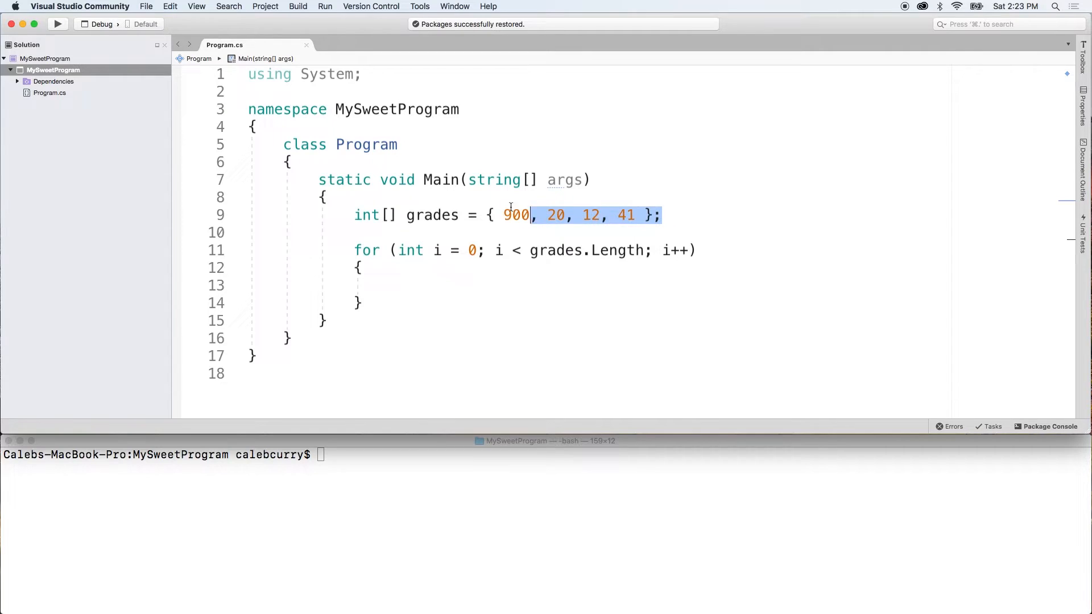
Step: Change the grades initializer to new int[4]
type("new")
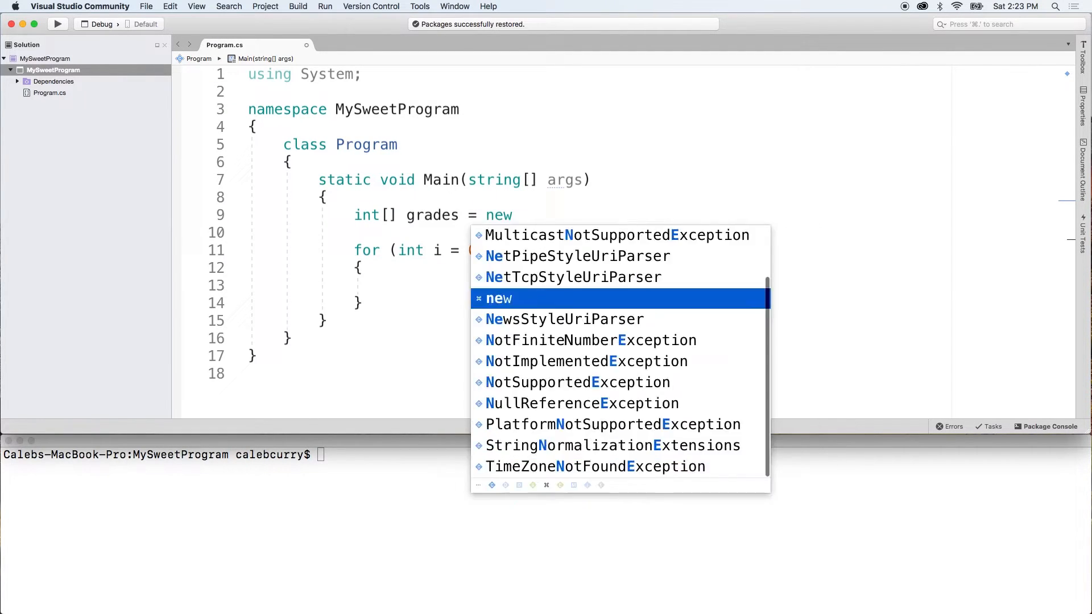
type("int[]")
left_click(705, 286)
type("grades[i] =")
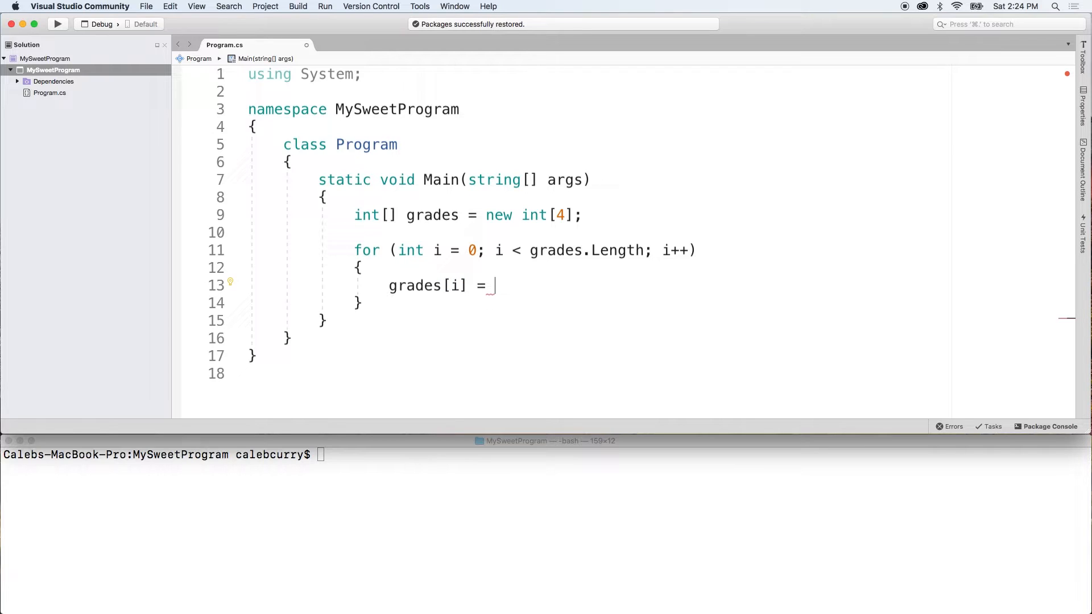
Step: Fill the loop body with grades[i] = Convert.ToInt32(Console.In.ReadLine());
type("Console.In.readL")
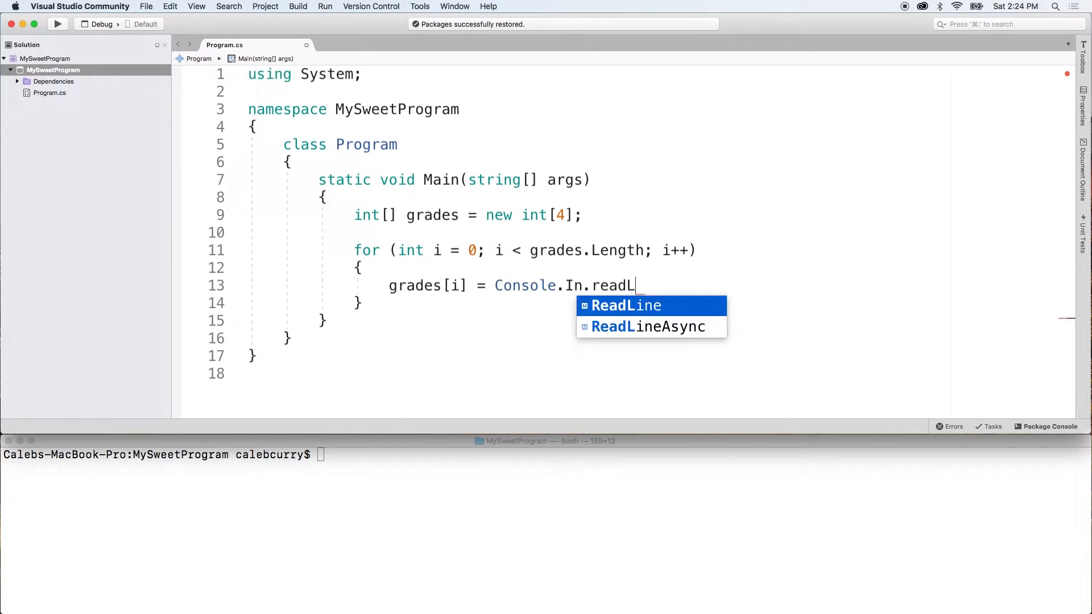
left_click(624, 306)
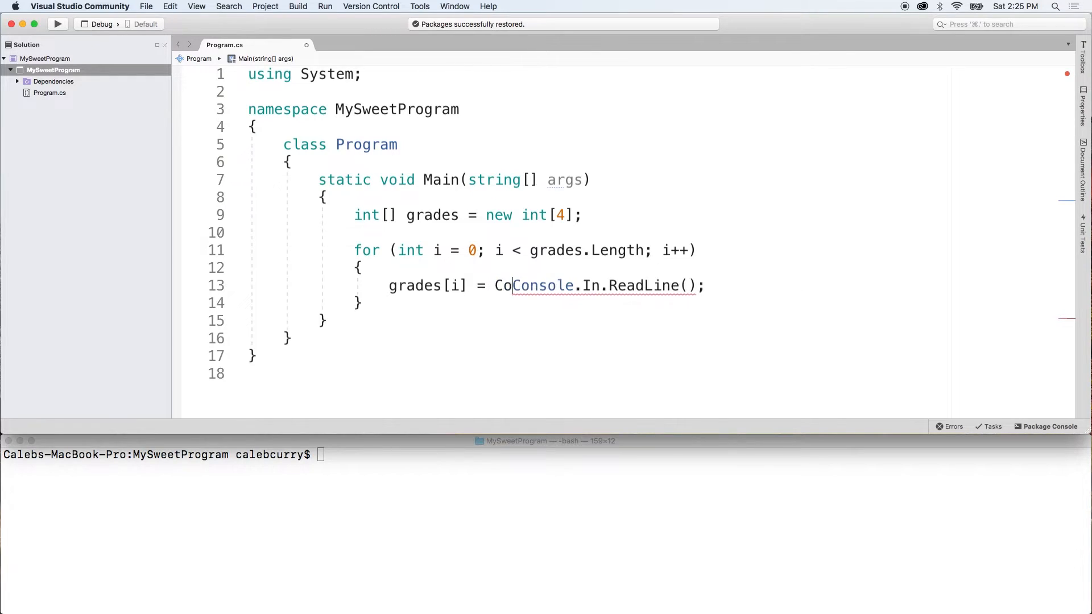
type("nvert.ToInt32(")
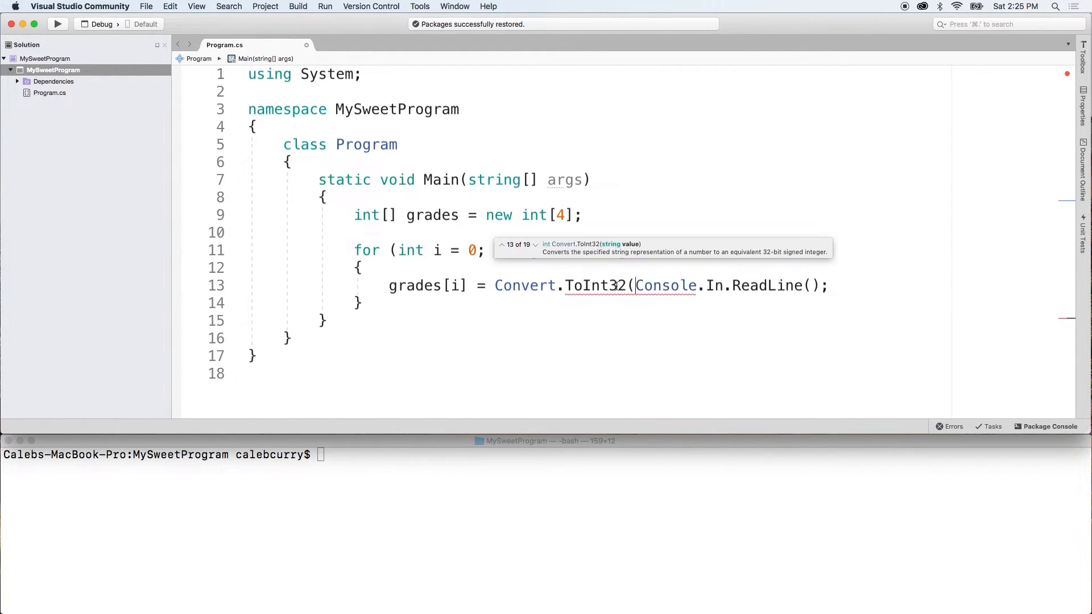
type("i < grades.Length; i++))")
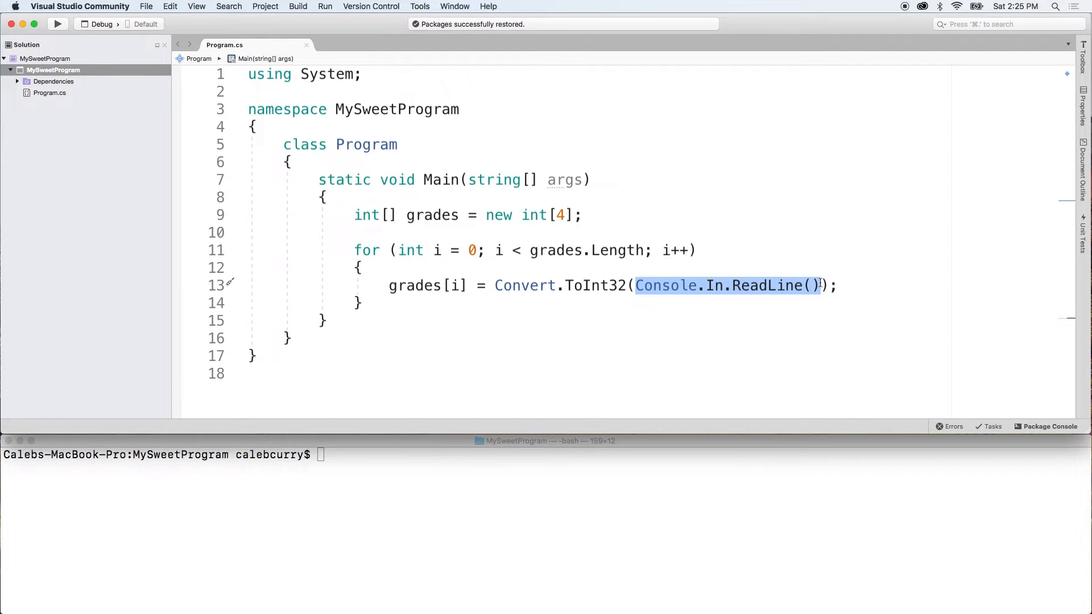
mouse_move(599, 284)
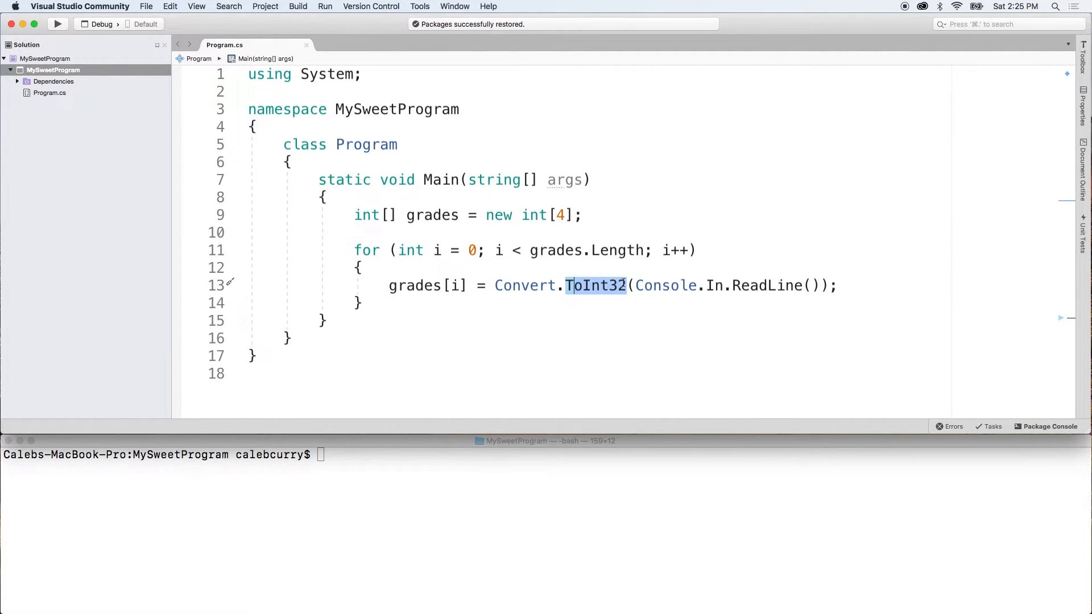
mouse_move(523, 286)
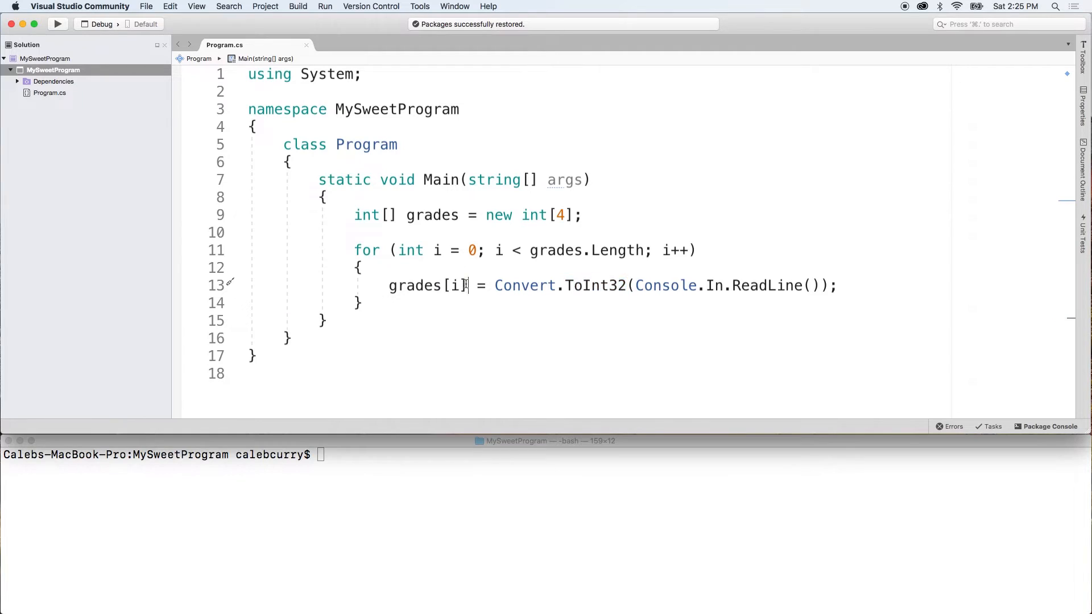
double_click(415, 284)
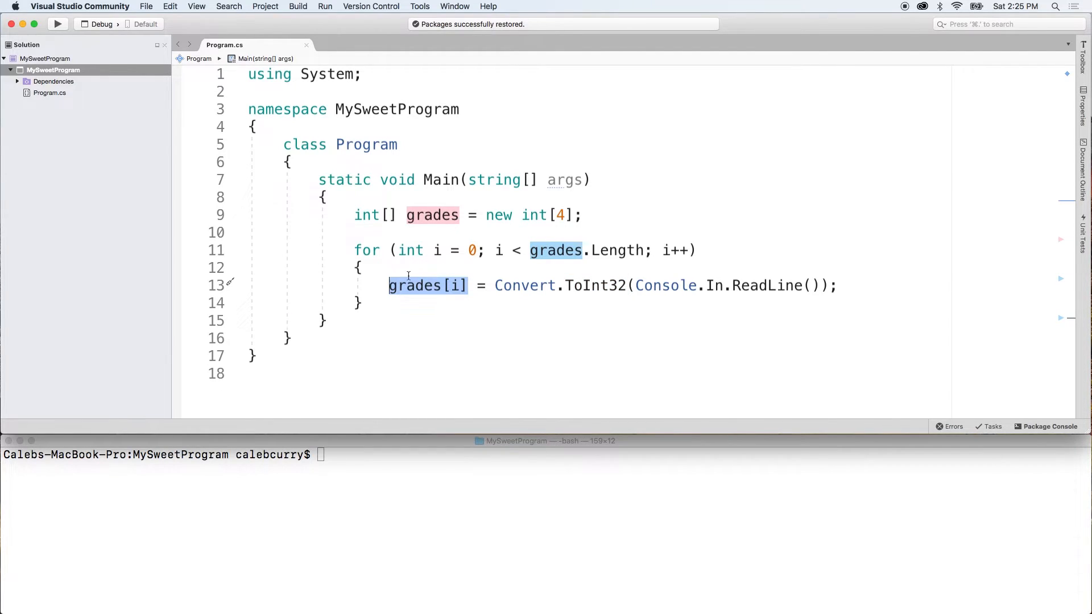
mouse_move(599, 286)
type("for (")
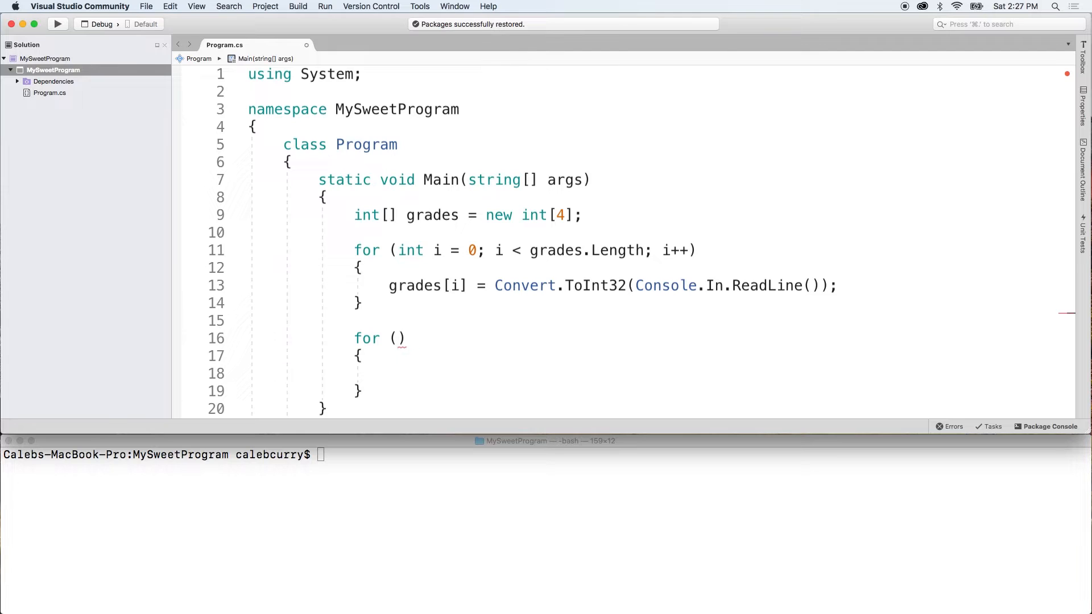
Step: Write a second for loop whose body is Console.Write(grades[i] + " ");
type("int i = 0; i < grades.Length; i")
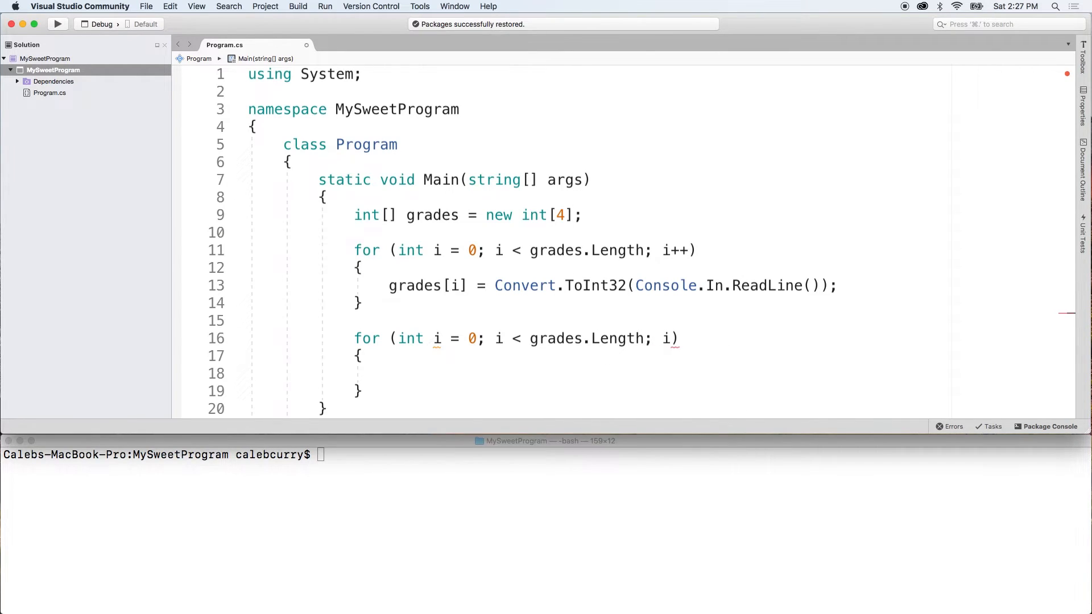
type("Console.Write")
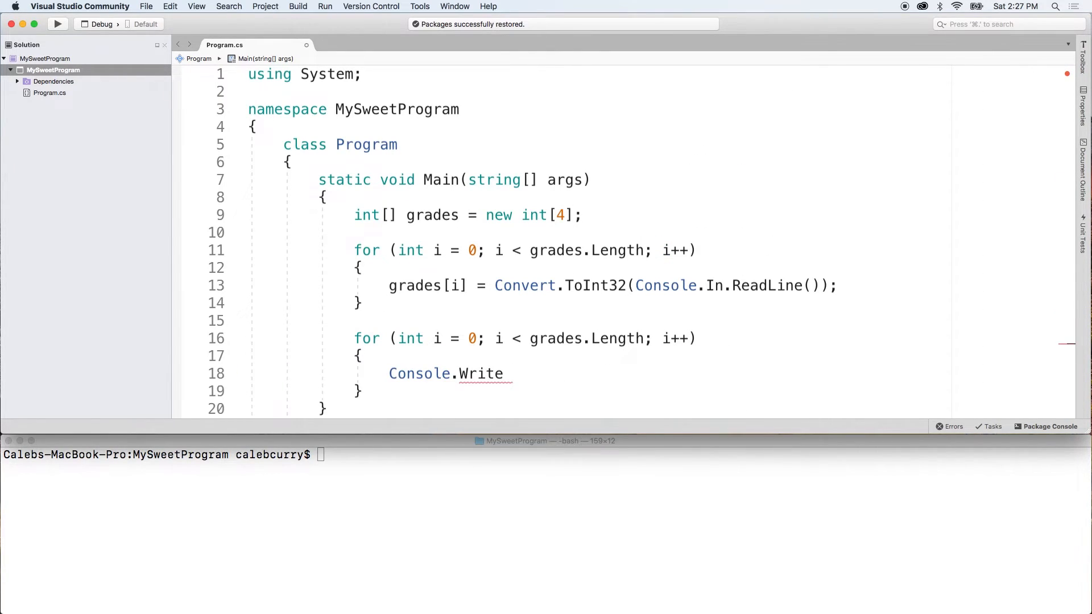
type("();")
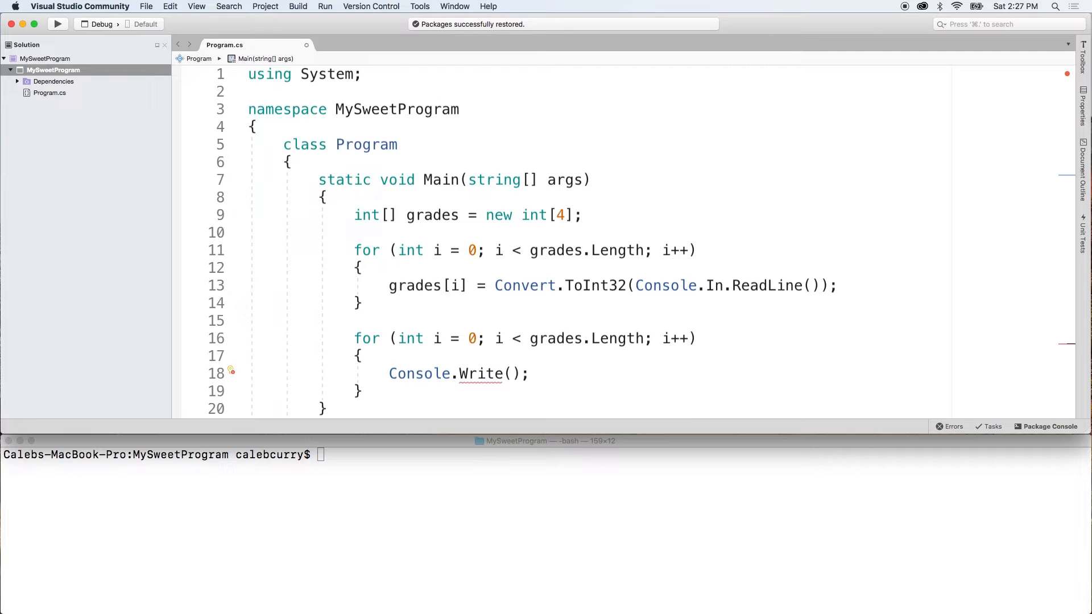
type("grades[i")
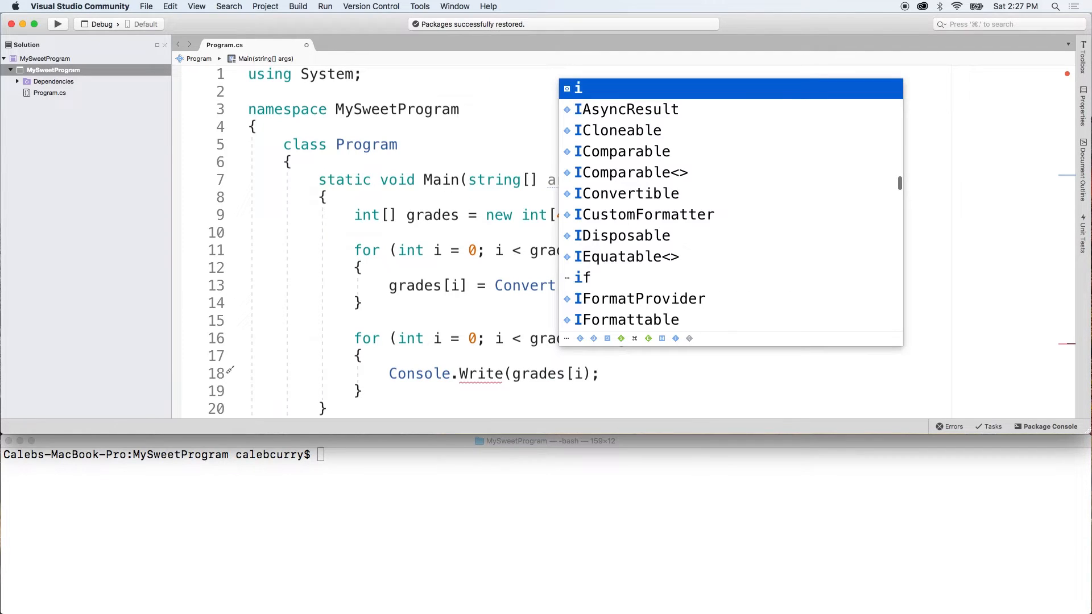
key("Escape")
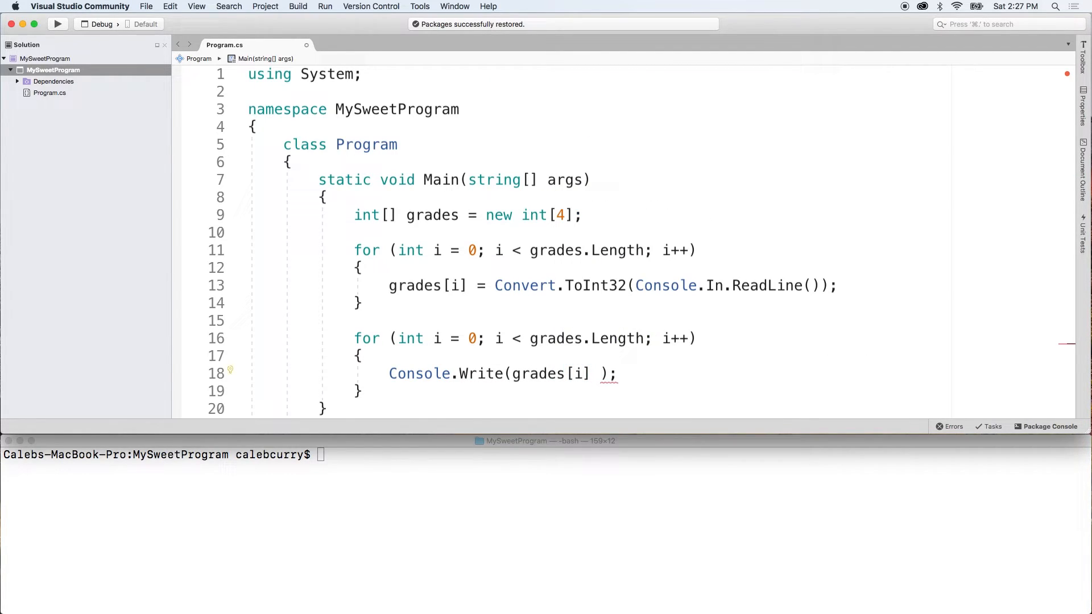
type("+ \" \"")
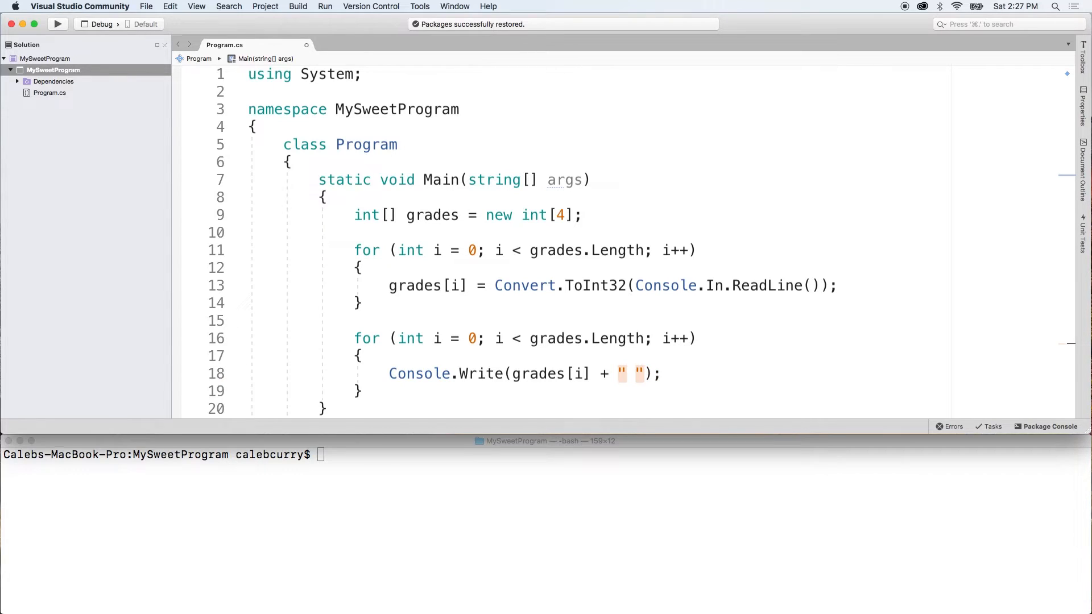
Step: Run the program with dotnet run, entering 4, 7, 3, 5 and seeing them echoed back
type("dotnet run")
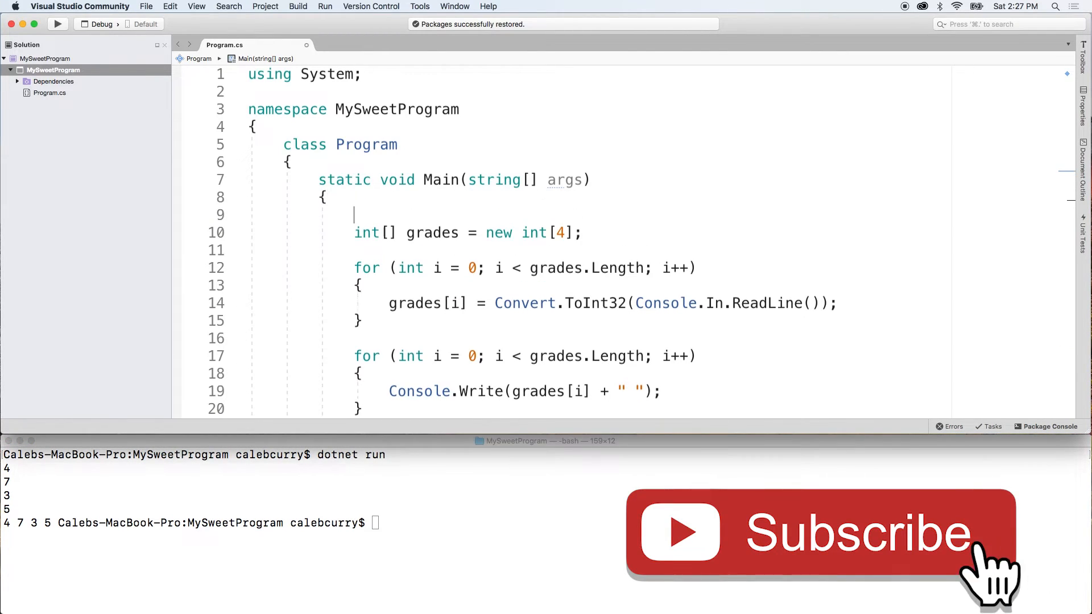
Step: Add int size = Convert.ToInt32(Console.In.ReadLine()); and declare grades as new int[size]
type("Co")
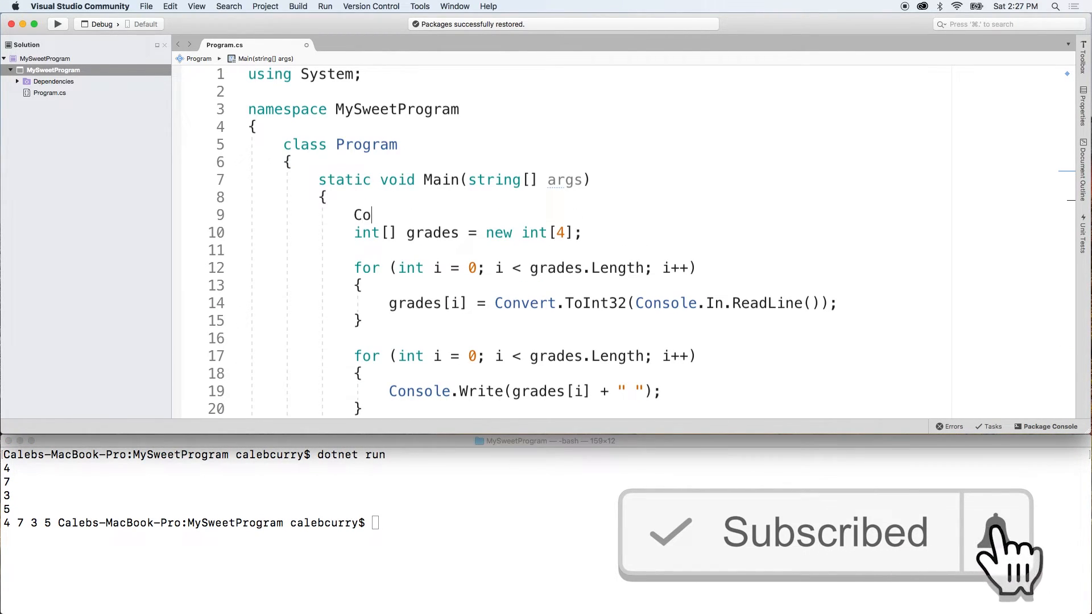
type("nsole.In.ReadLine());")
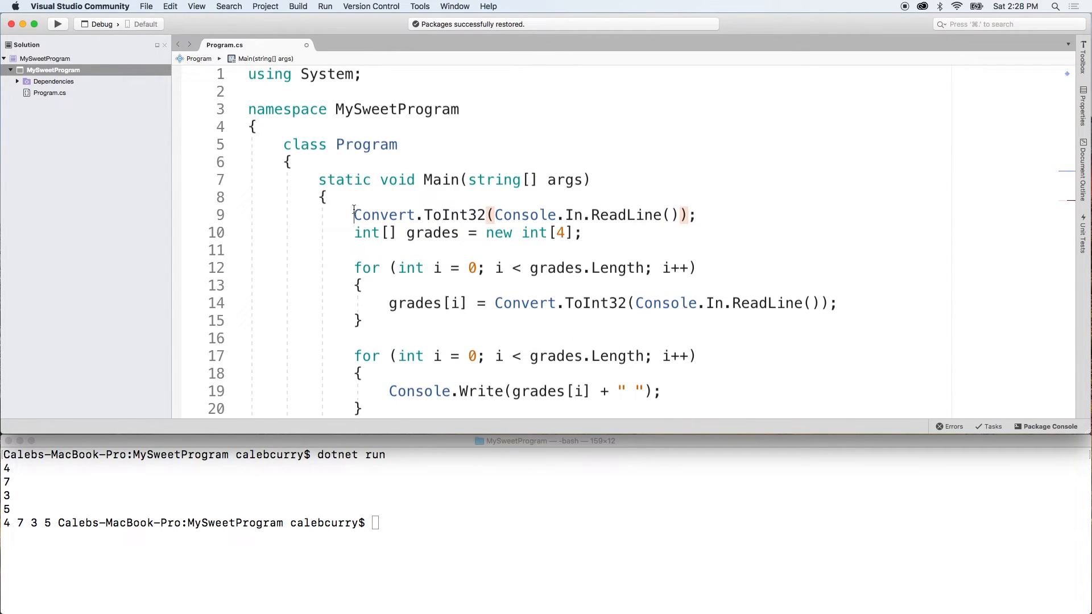
type("int")
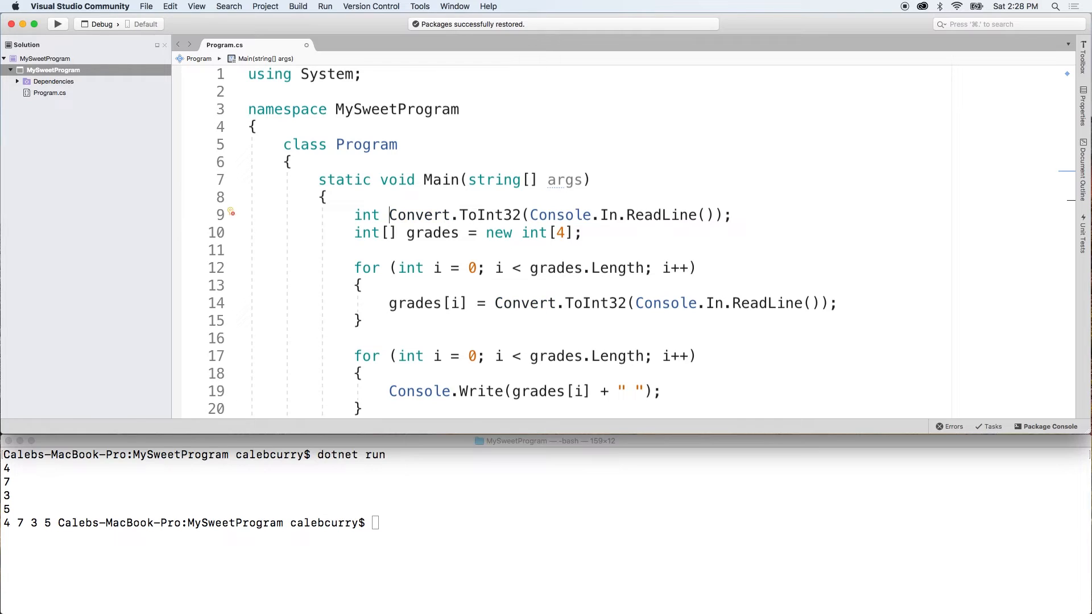
type("size =")
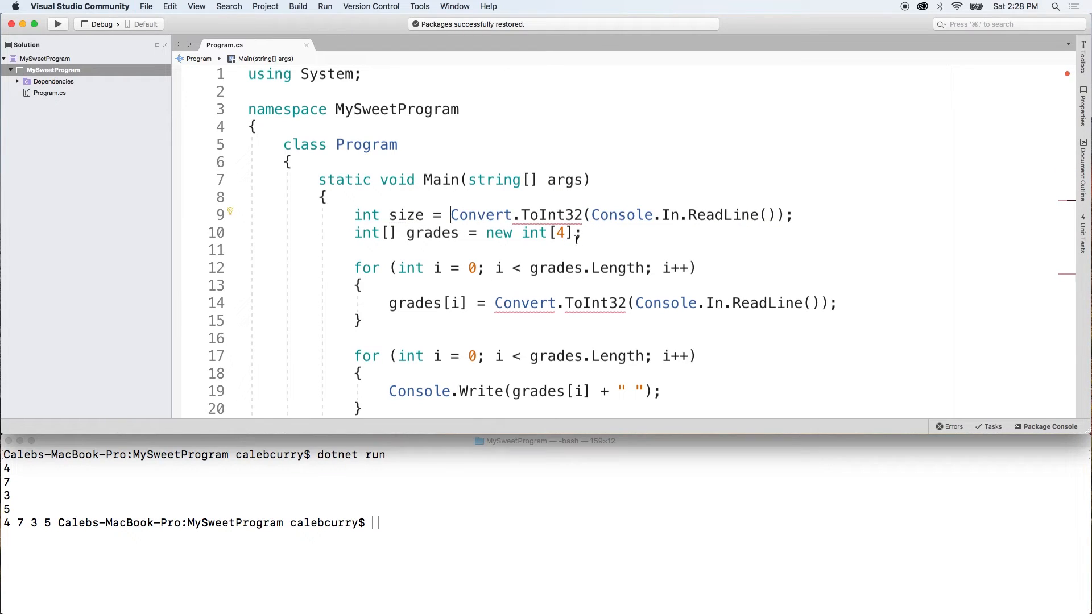
type("size")
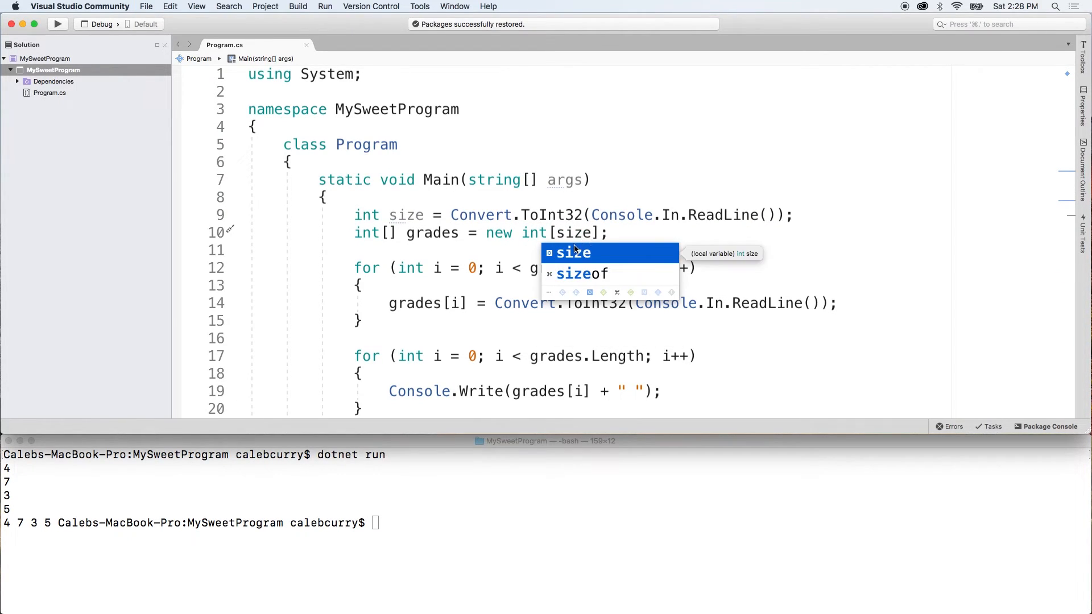